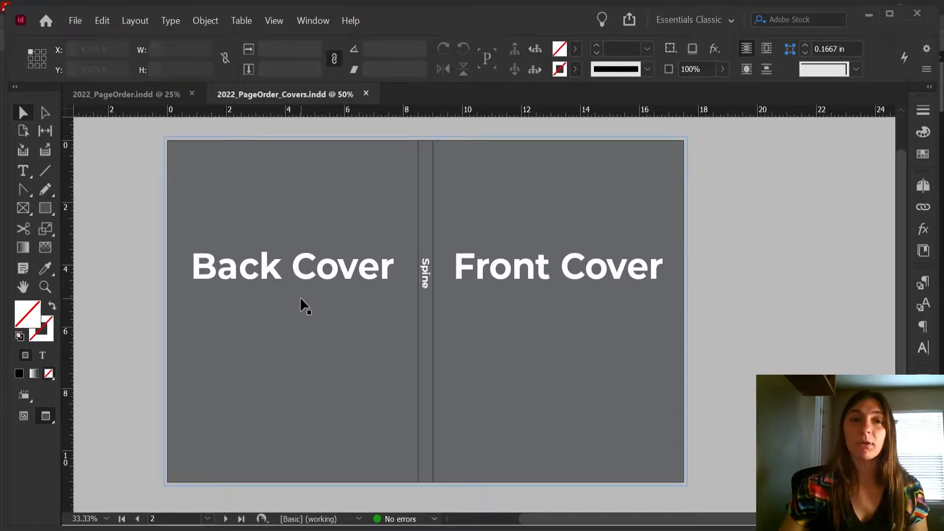
Switch to the 2022_PageOrder.indd interior document and scroll through its title, spread and author pages
click(118, 95)
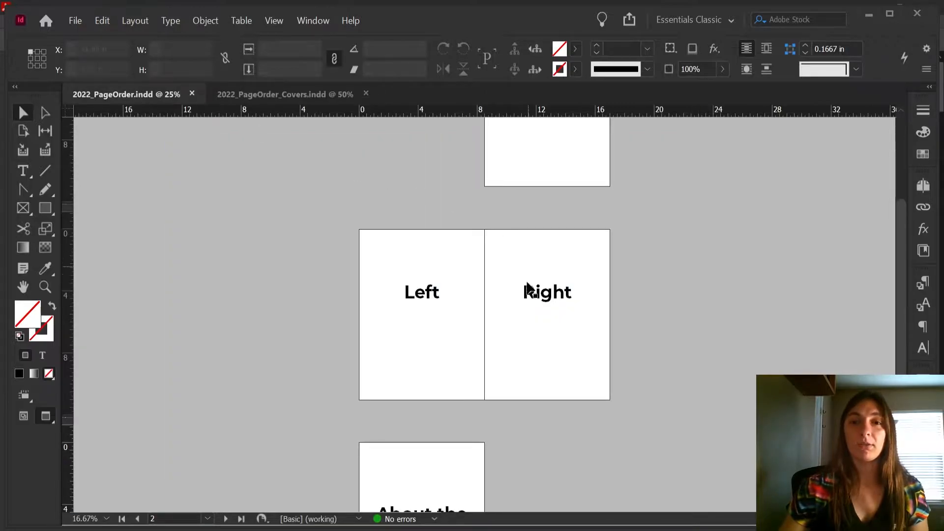
scroll(down, 3)
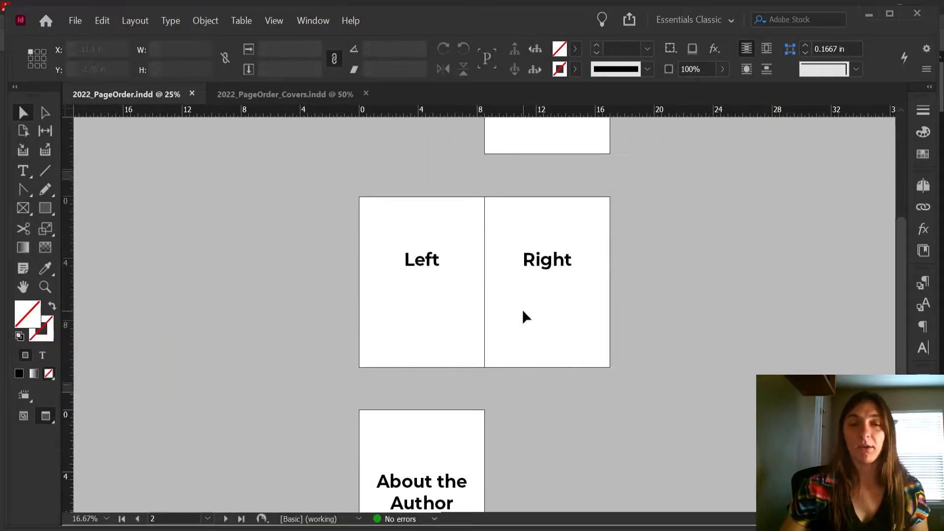
scroll(down, 3)
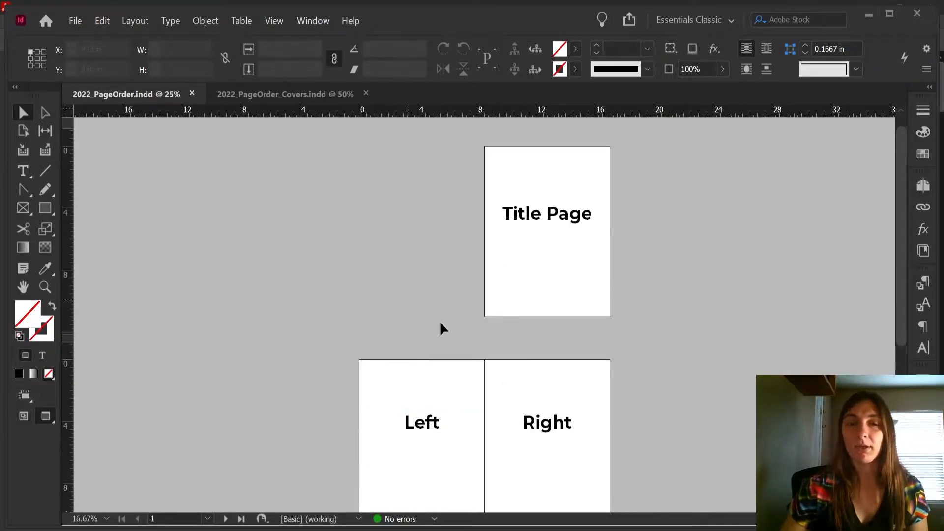
click(547, 214)
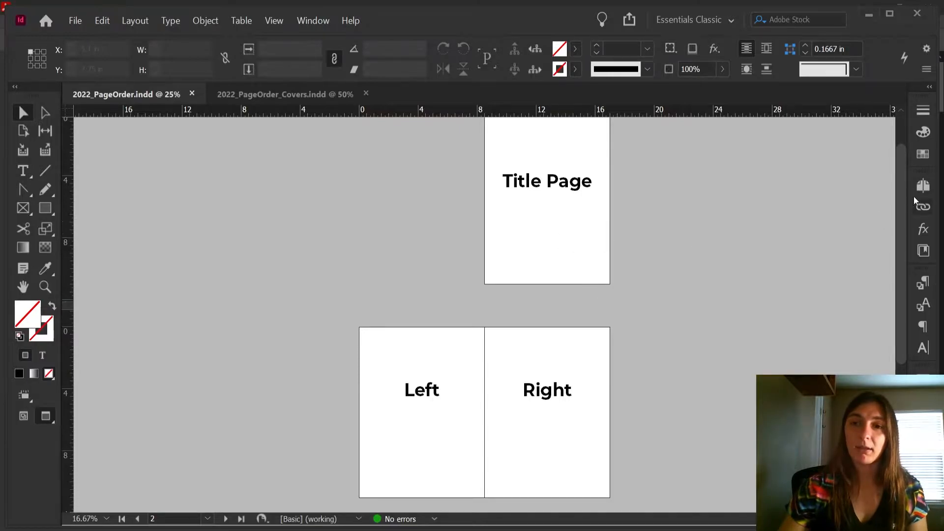
Insert a blank page after the Title Page via the Pages panel, shifting later pages by one
click(923, 186)
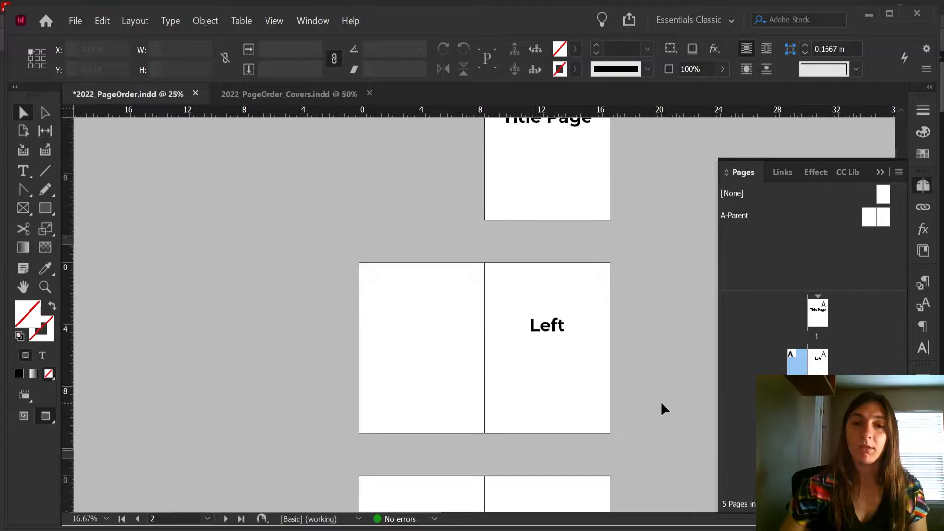
scroll(down, 3)
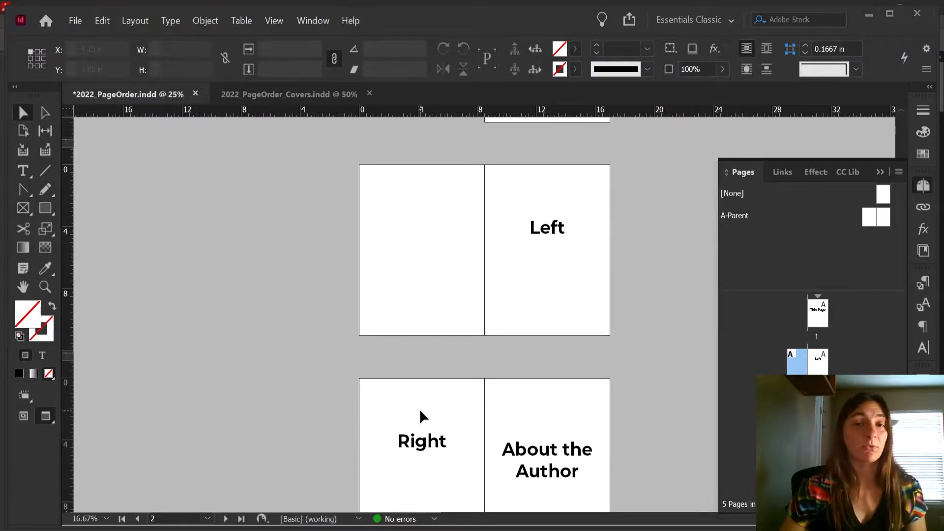
mouse_move(594, 323)
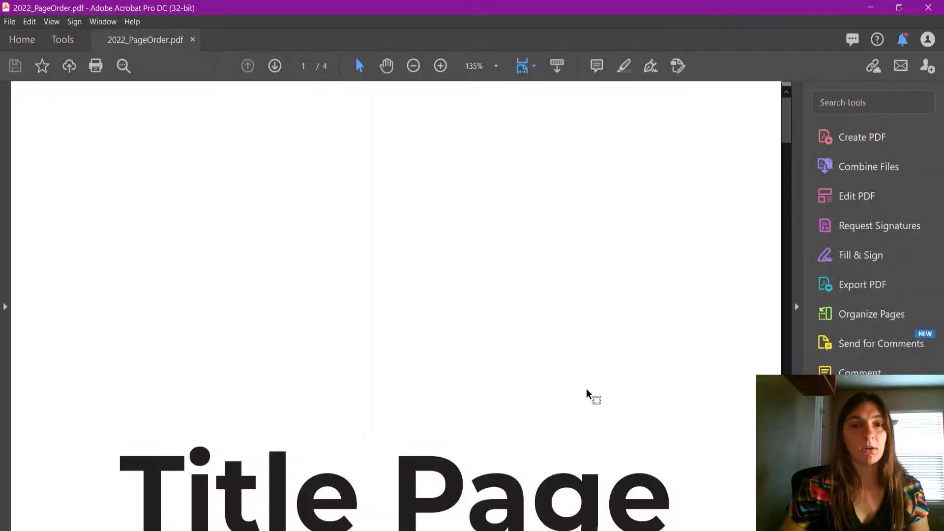
mouse_move(660, 291)
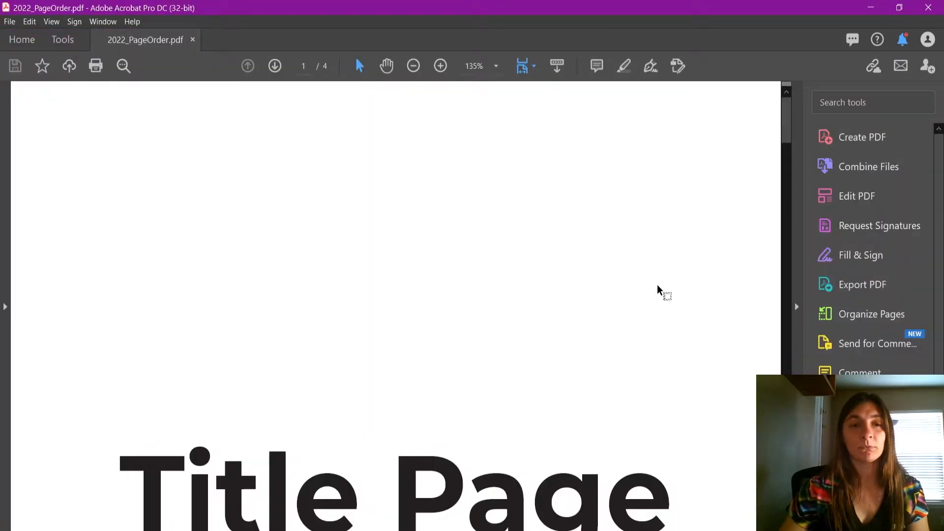
Review the View > Page Display options for the four-page 2022_PageOrder.pdf
click(51, 22)
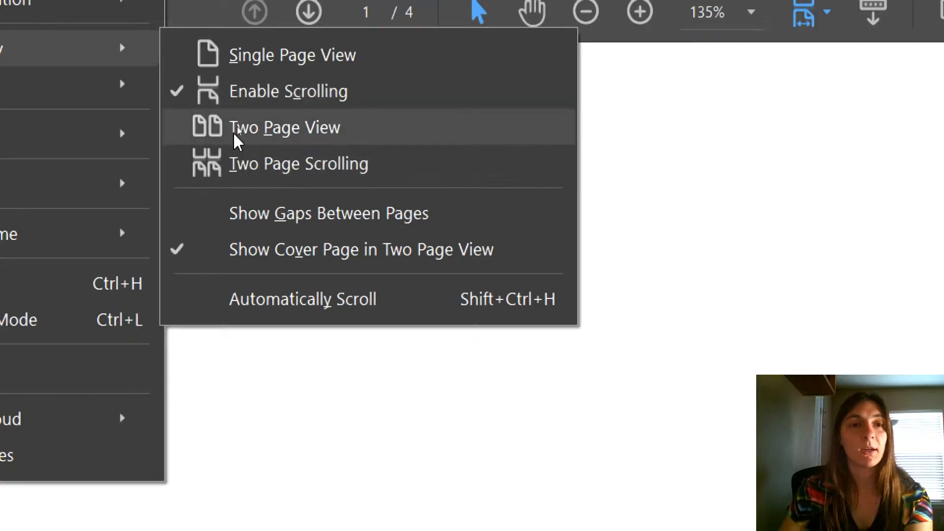
mouse_move(256, 142)
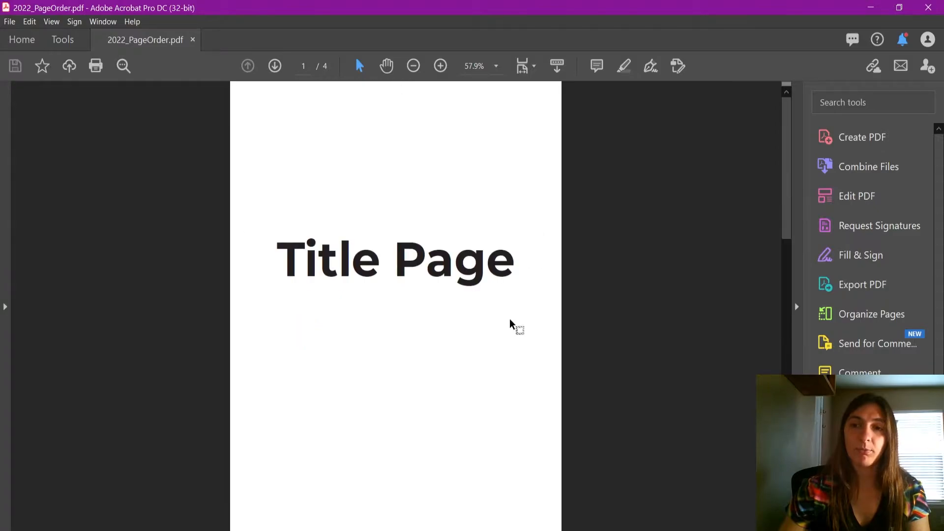
mouse_move(637, 328)
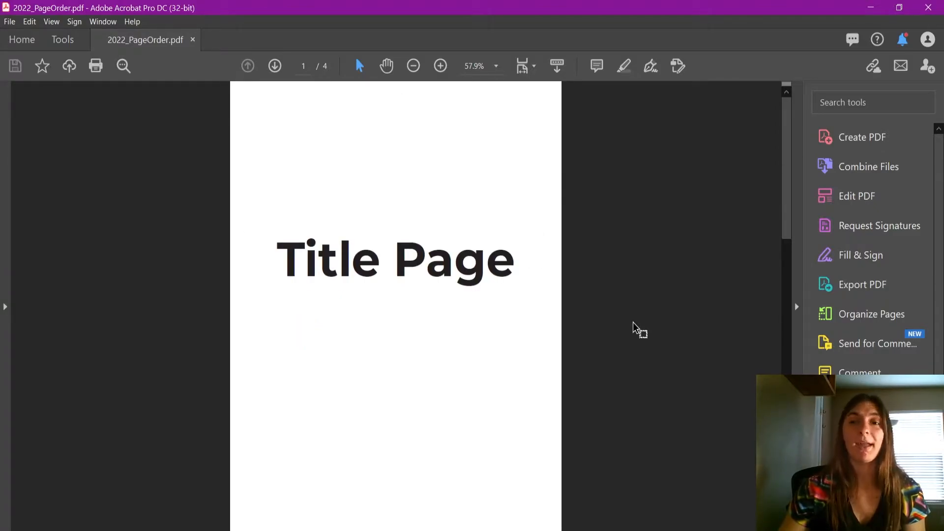
mouse_move(876, 318)
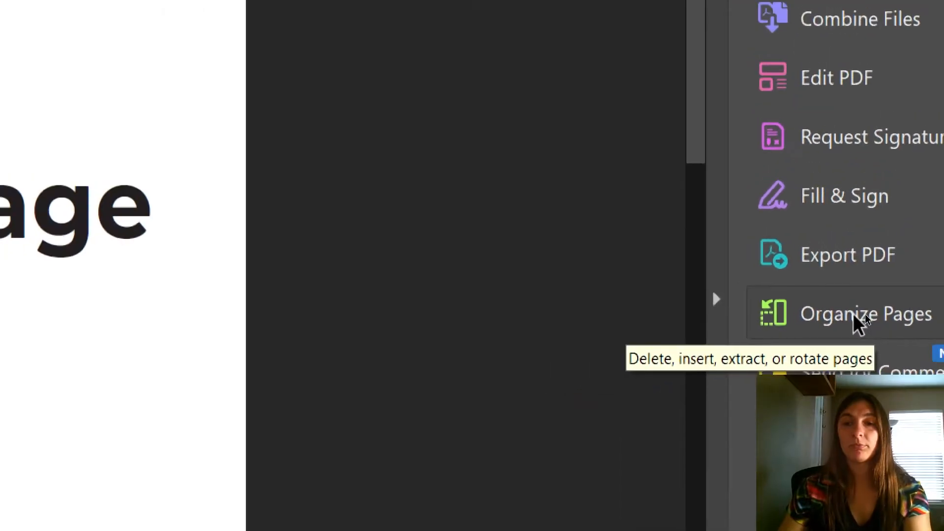
In Organize Pages, start inserting pages from a file at the Title Page
click(866, 314)
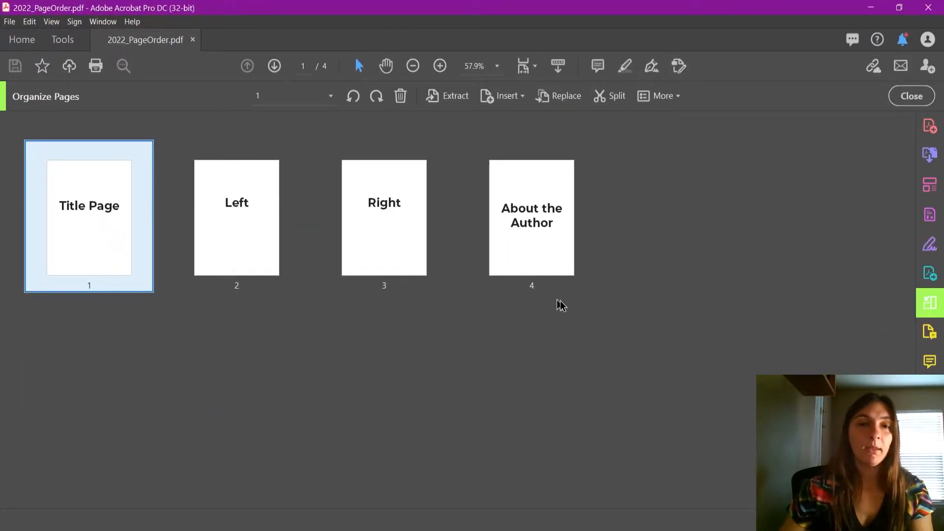
mouse_move(83, 222)
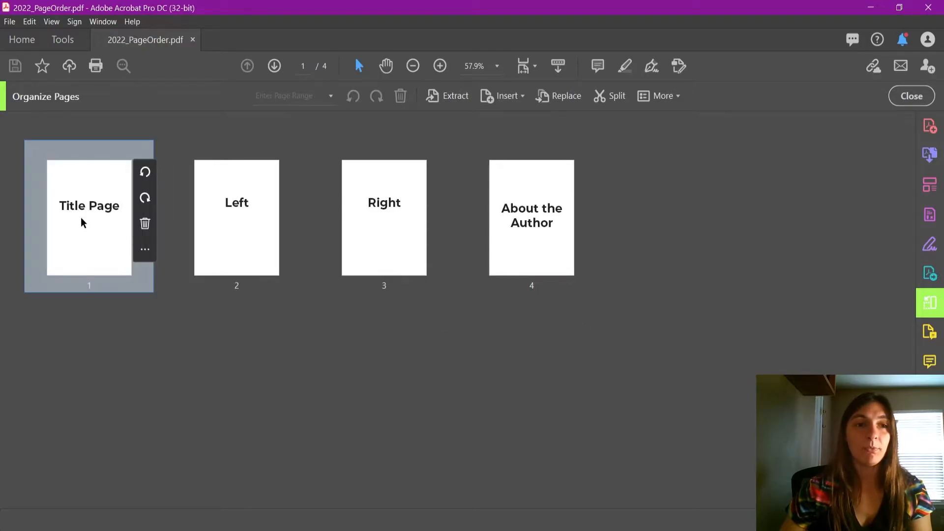
right_click(84, 217)
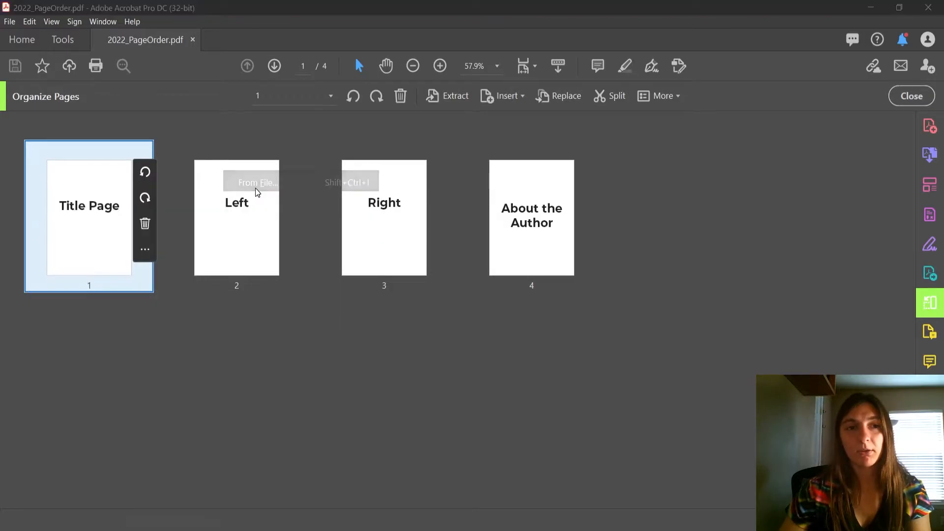
click(257, 183)
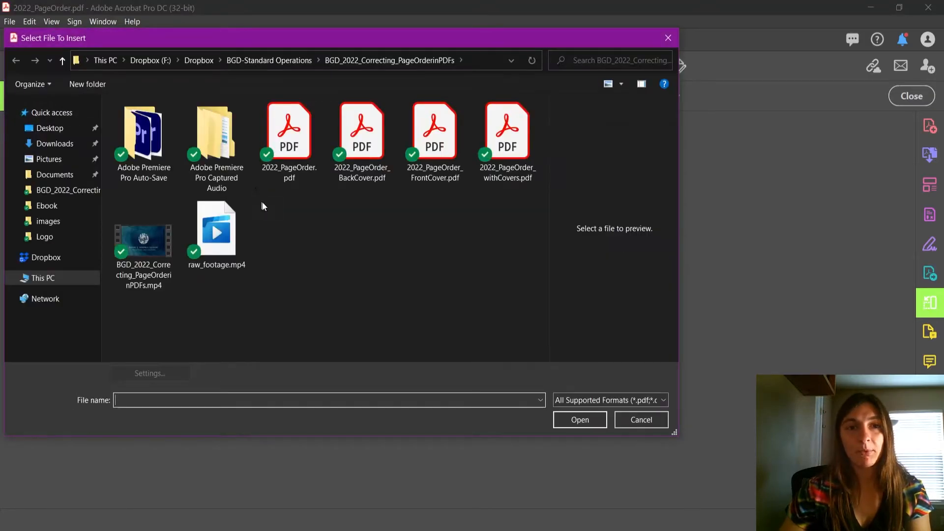
Insert FrontCover.pdf before page 1, then select the About the Author page
click(435, 131)
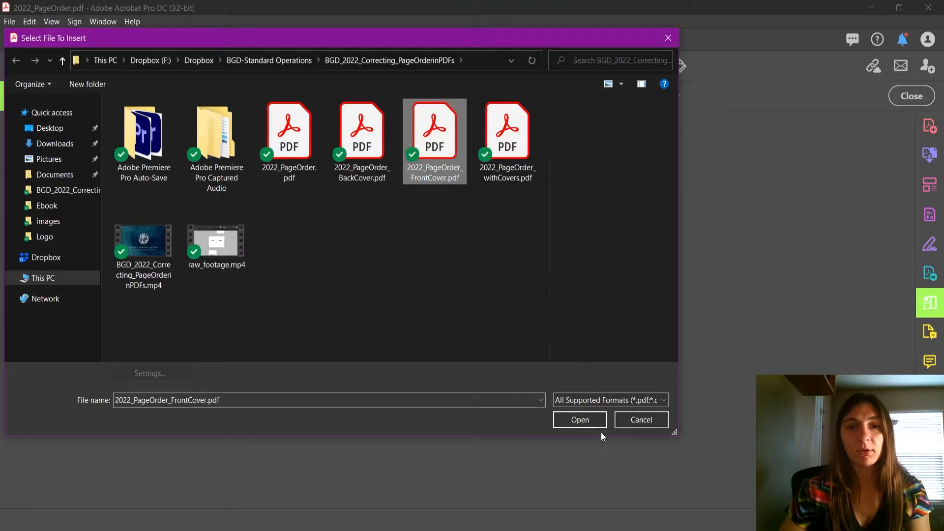
click(581, 419)
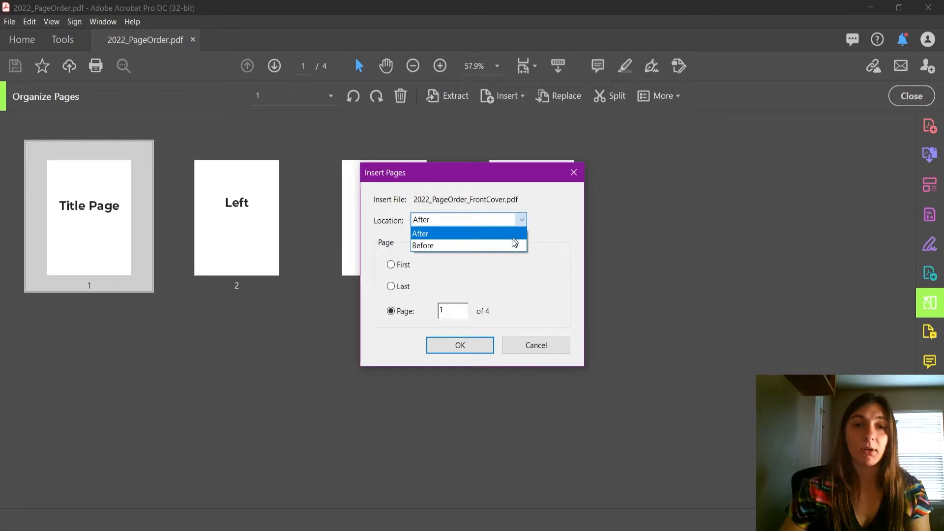
click(423, 246)
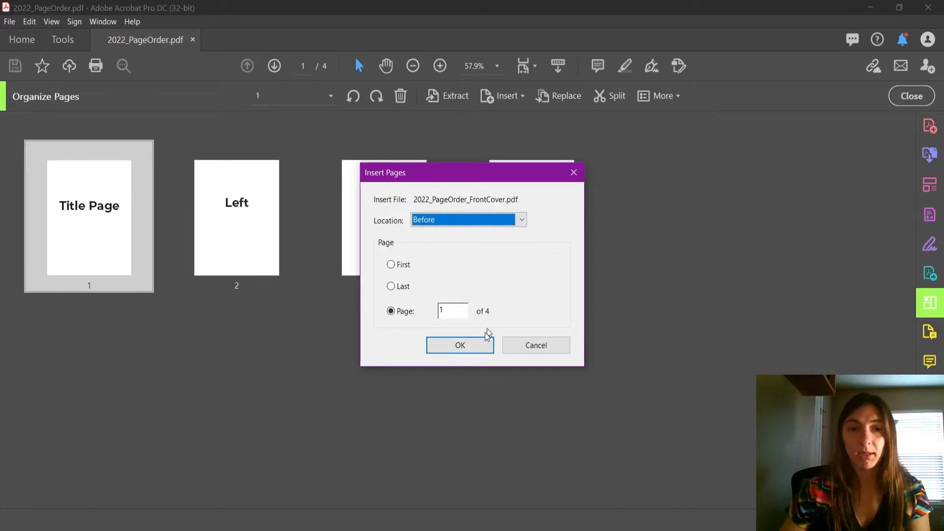
click(460, 345)
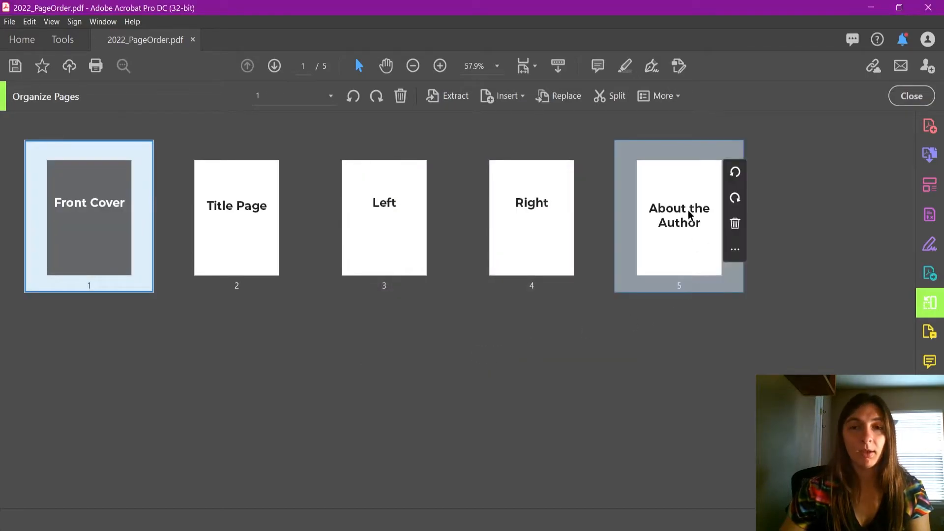
click(679, 217)
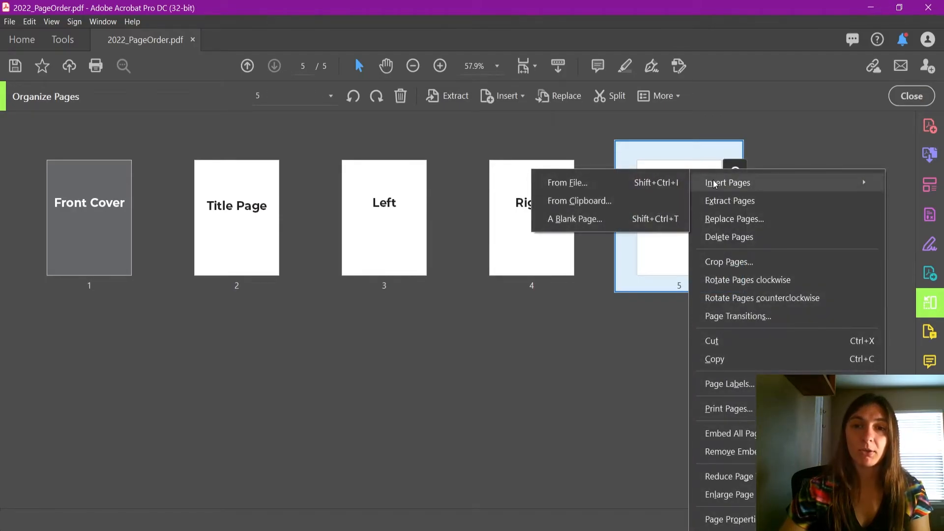
Insert 2022_PageOrder_BackCover.pdf after page 5 so it follows About the Author
click(567, 183)
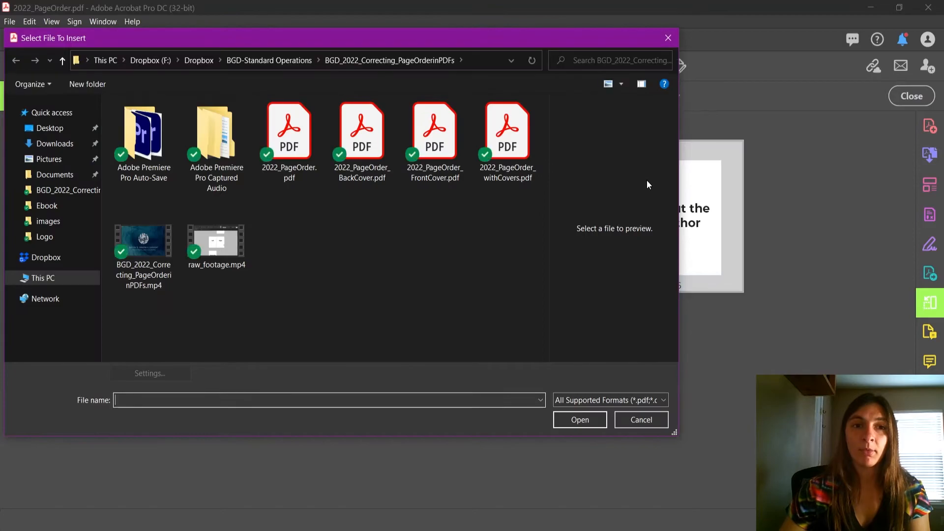
mouse_move(393, 234)
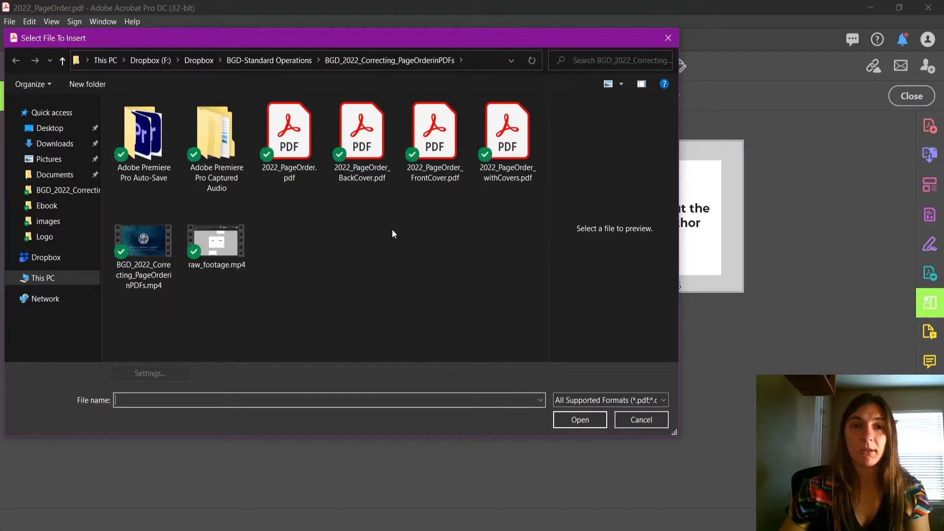
click(362, 129)
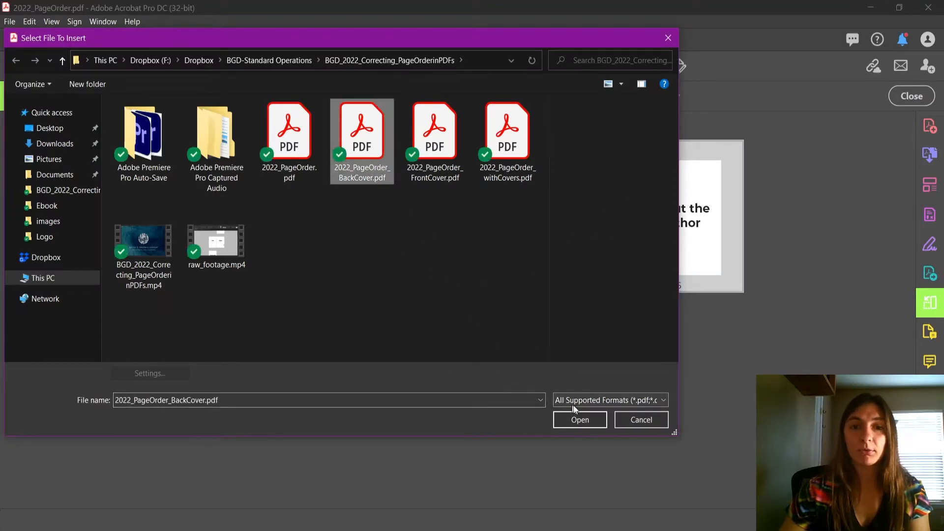
click(581, 419)
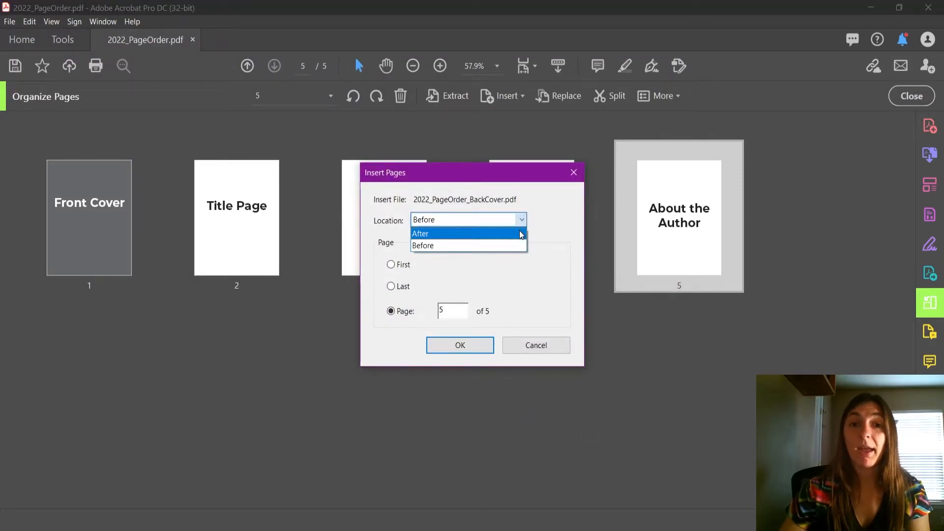
click(461, 345)
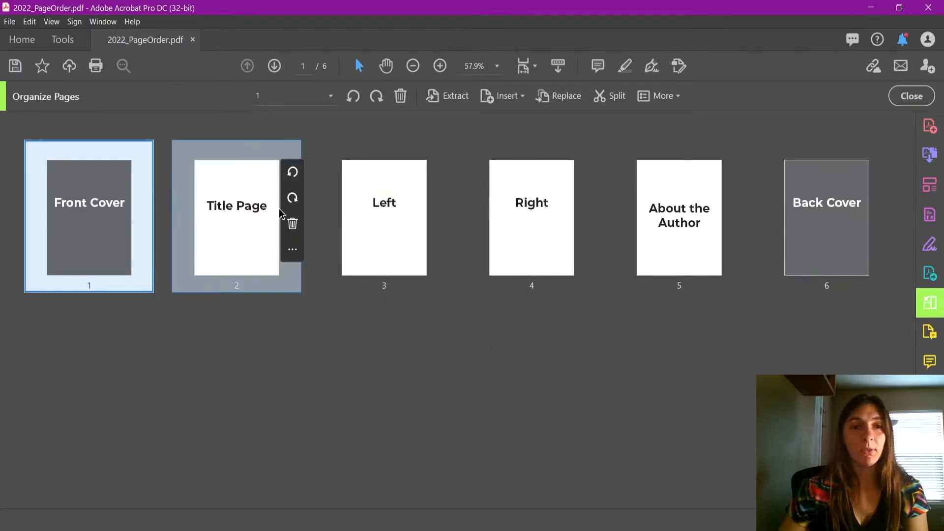
click(826, 215)
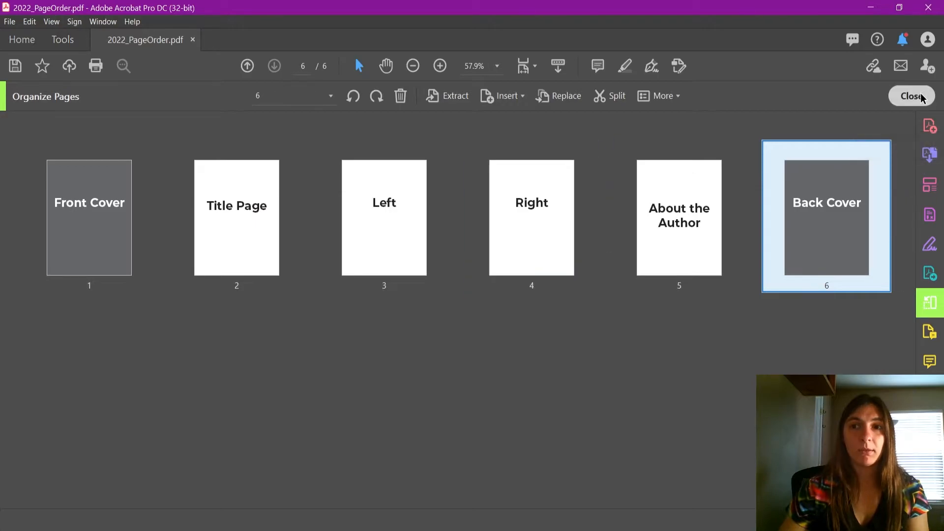
click(912, 96)
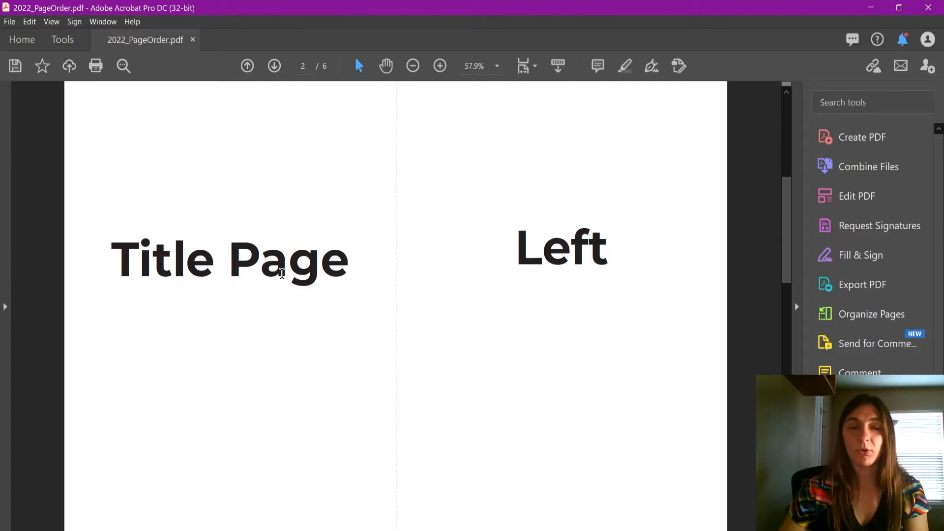
mouse_move(539, 268)
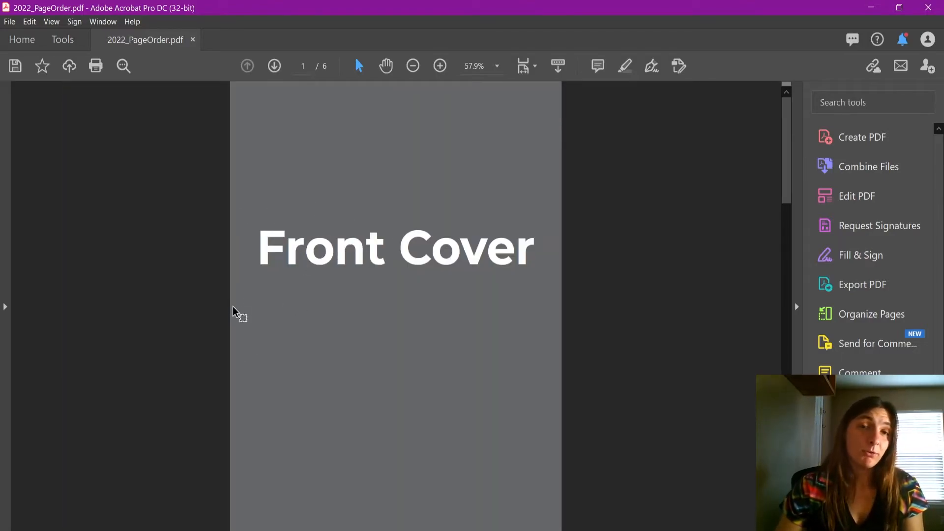
mouse_move(482, 349)
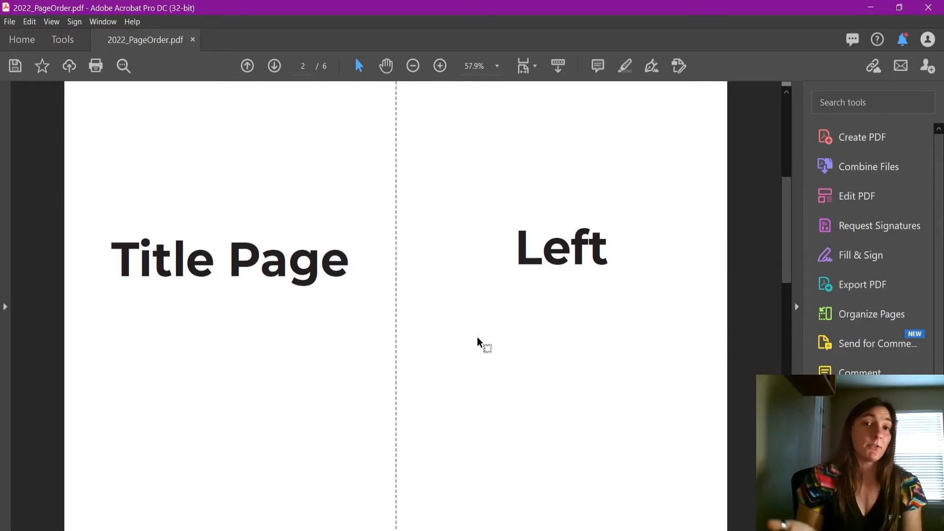
click(248, 66)
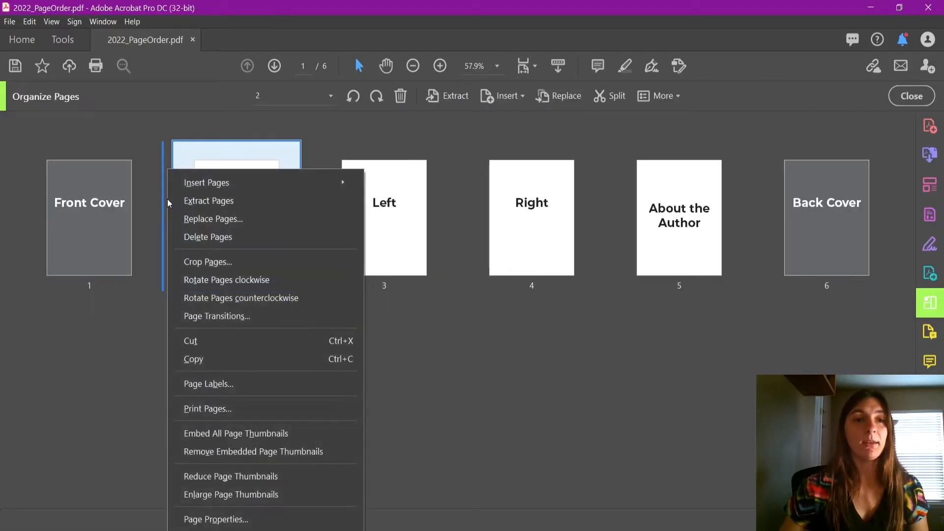
mouse_move(195, 190)
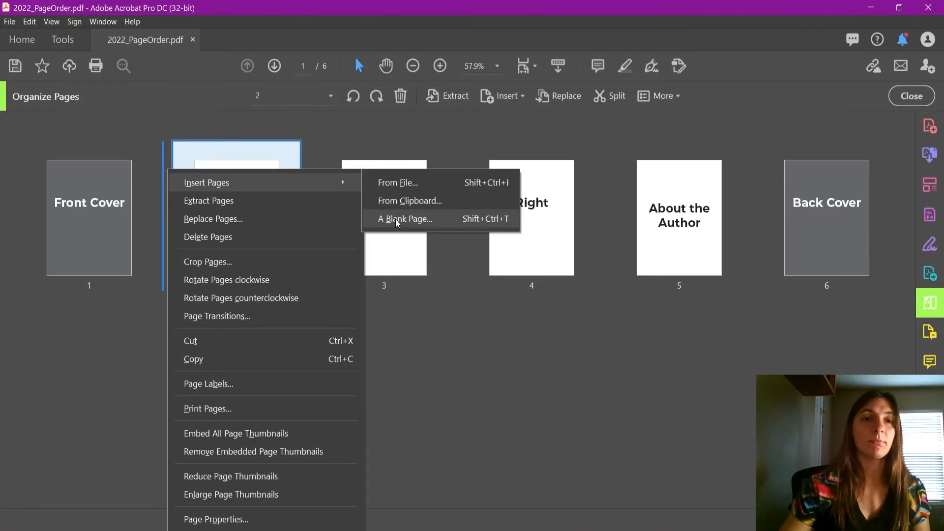
Insert a blank page before page 2, between the Front Cover and the Title Page
click(405, 220)
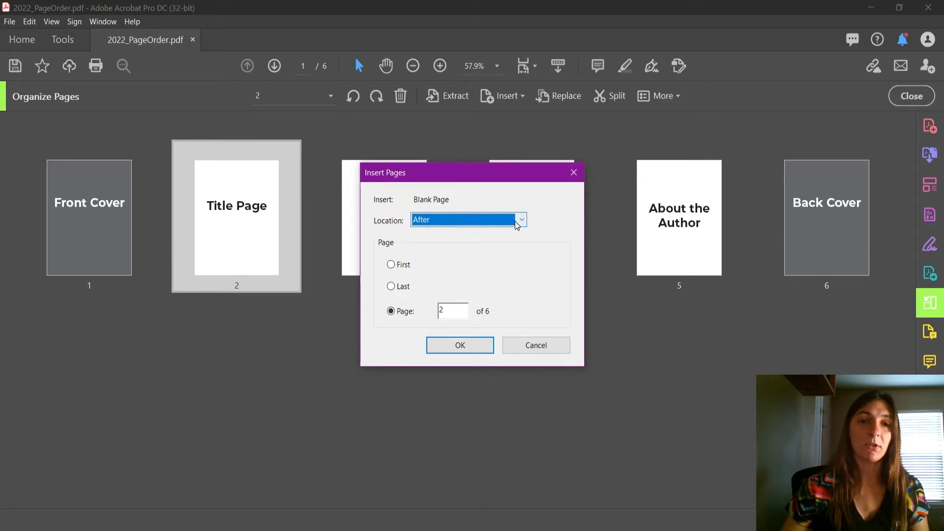
click(522, 221)
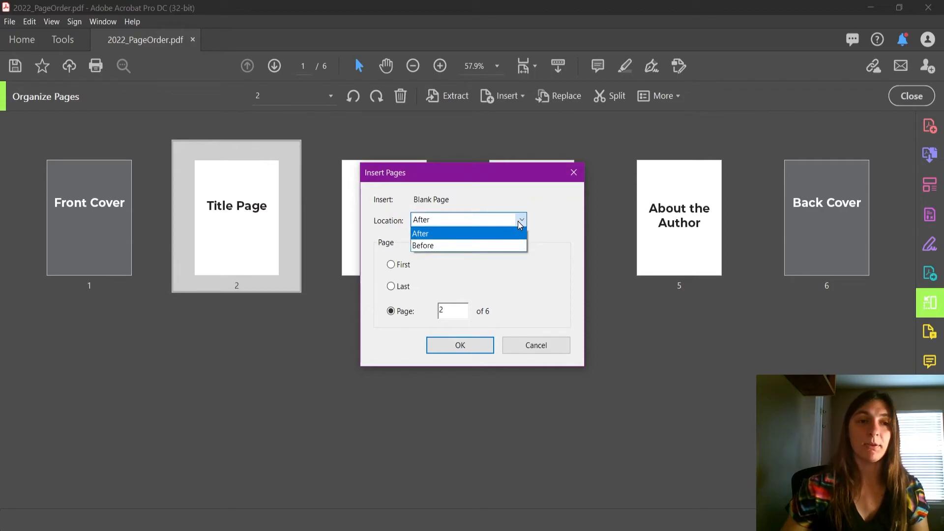
click(423, 246)
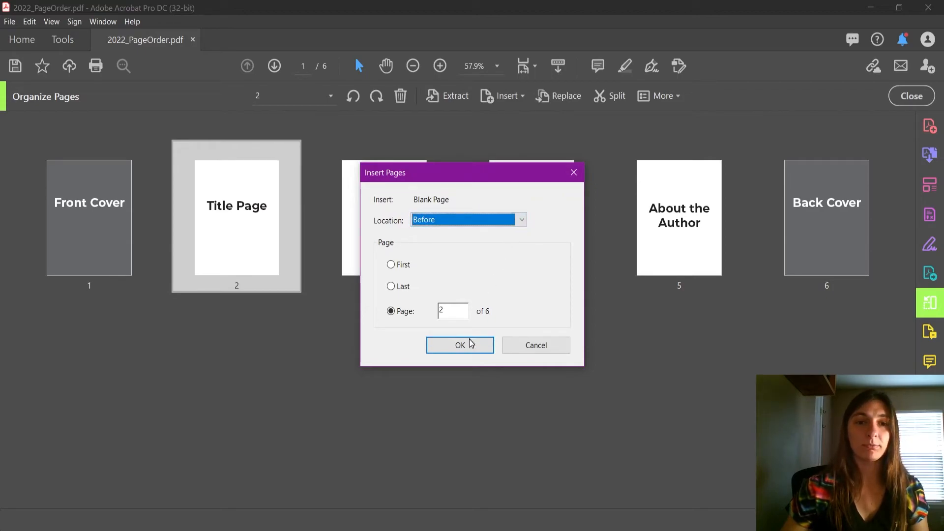
click(460, 345)
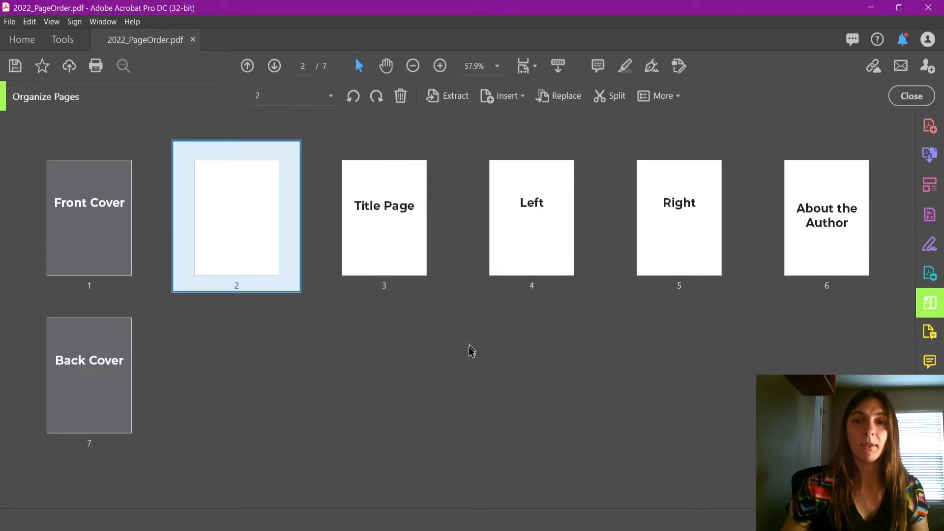
right_click(89, 374)
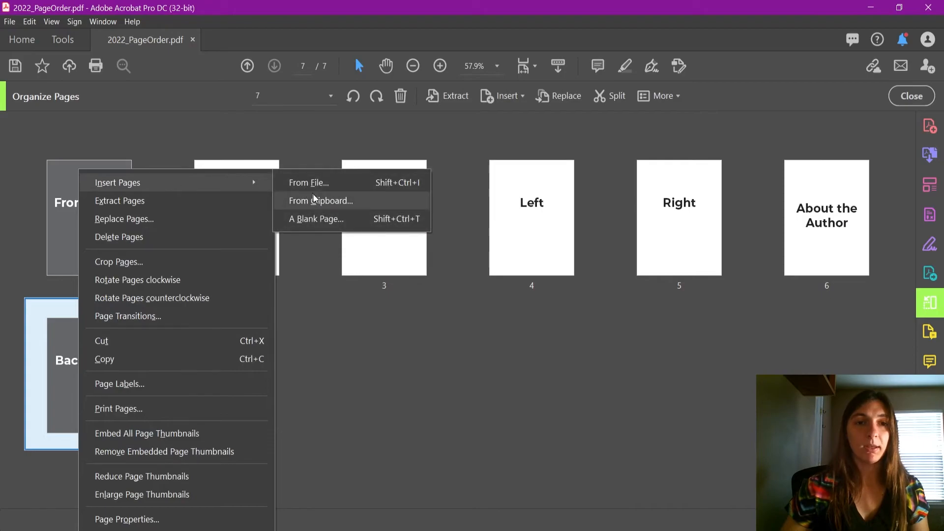
Insert a blank page before page 7, ahead of the Back Cover, for eight pages total
click(315, 218)
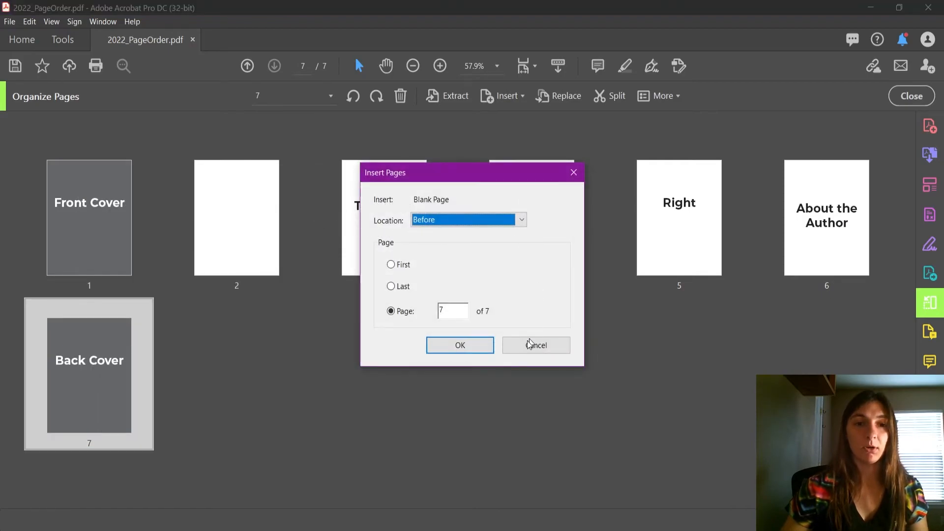
click(460, 345)
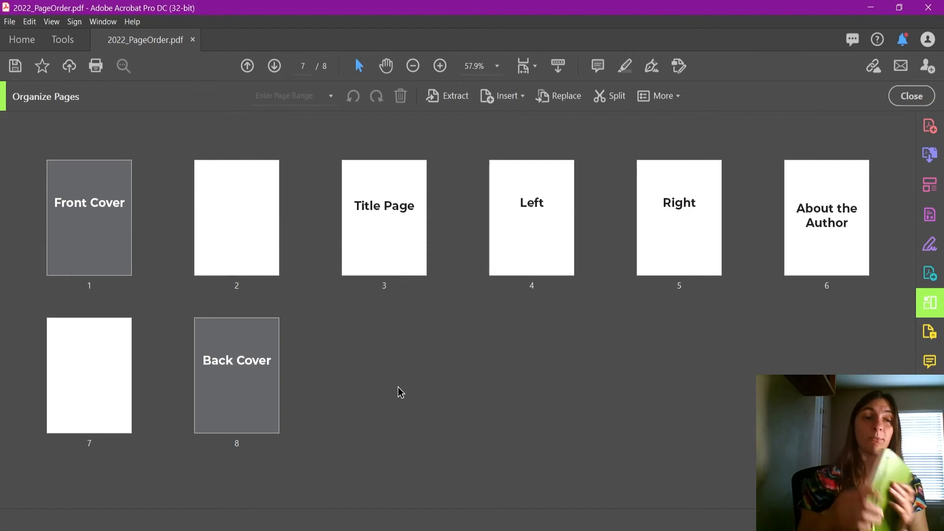
mouse_move(413, 399)
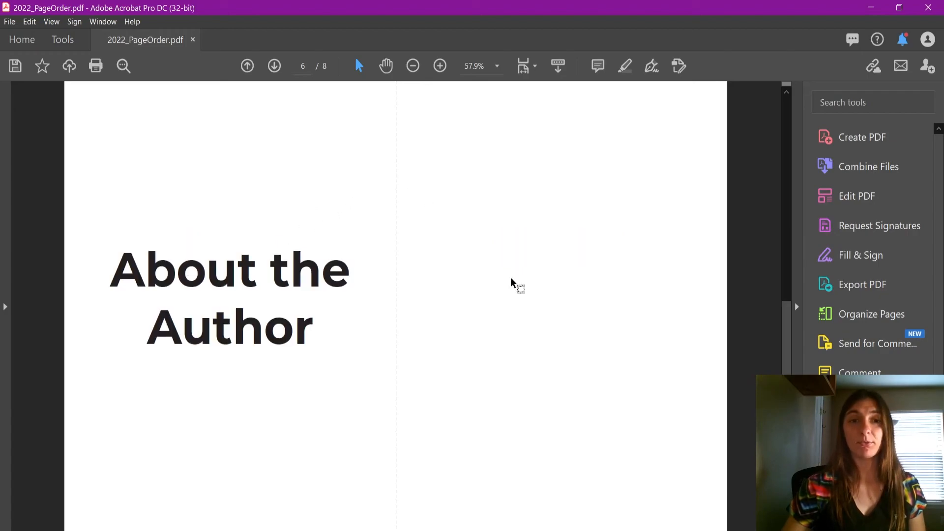
mouse_move(494, 226)
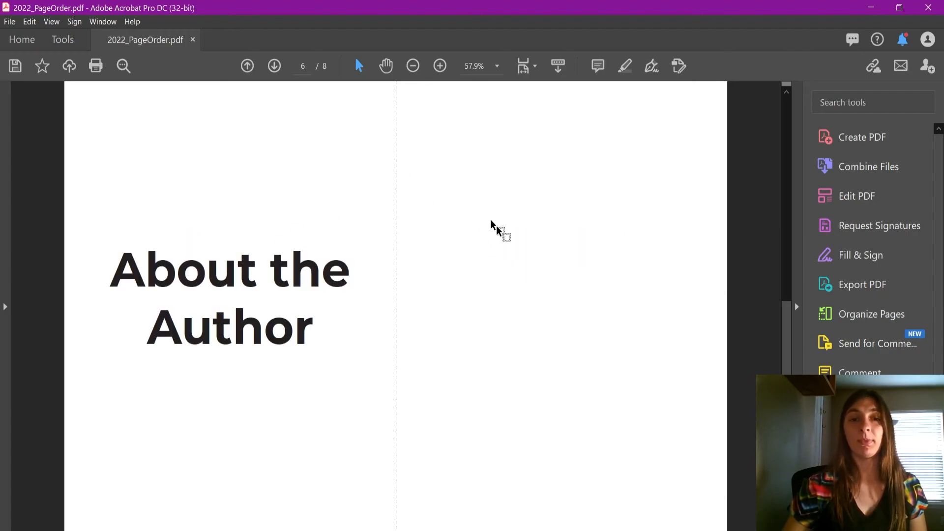
mouse_move(536, 211)
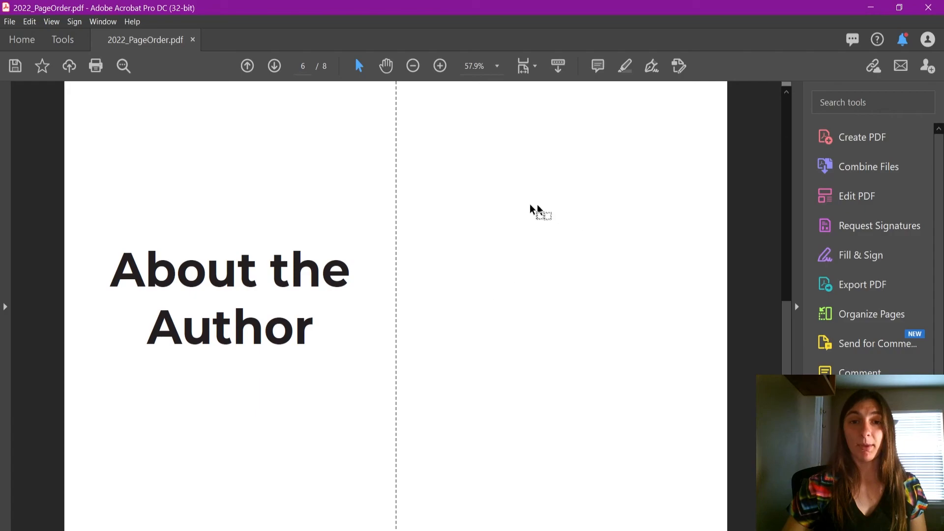